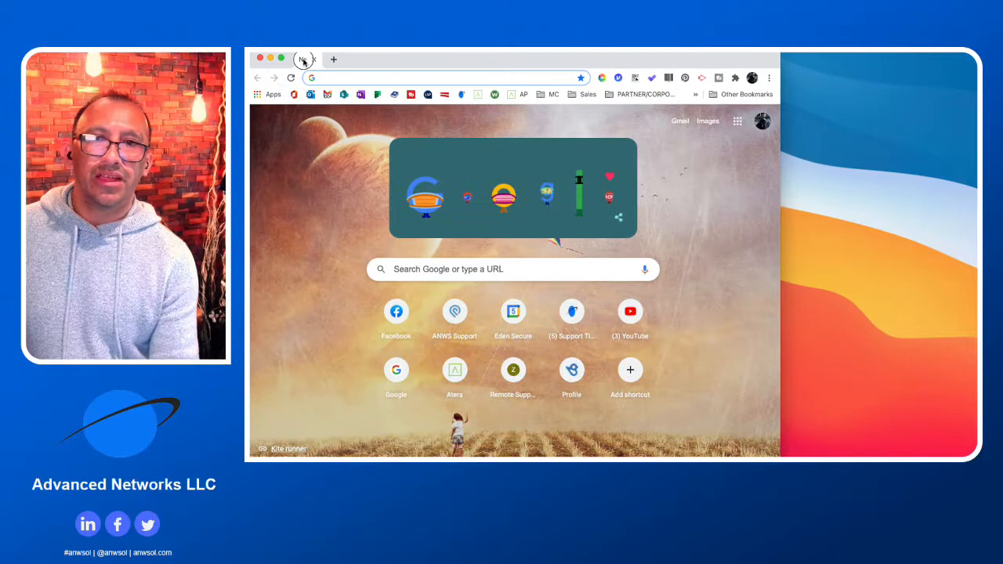
Maximize the Chrome window so the new tab page fills the second monitor.
click(332, 59)
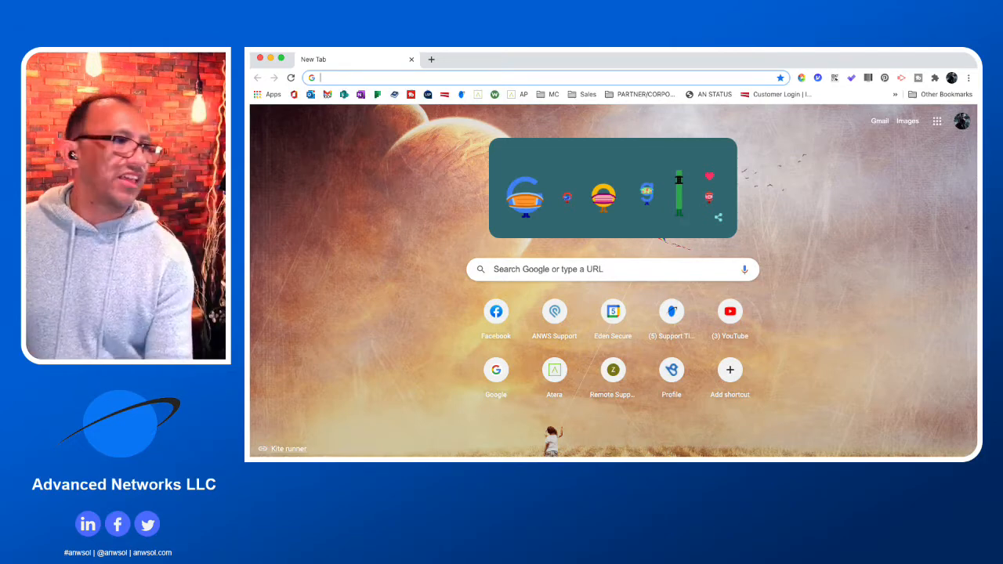
Go to Youtube.com, briefly visit the Tech Talk with Marques Brownlee video, and return home.
click(548, 77)
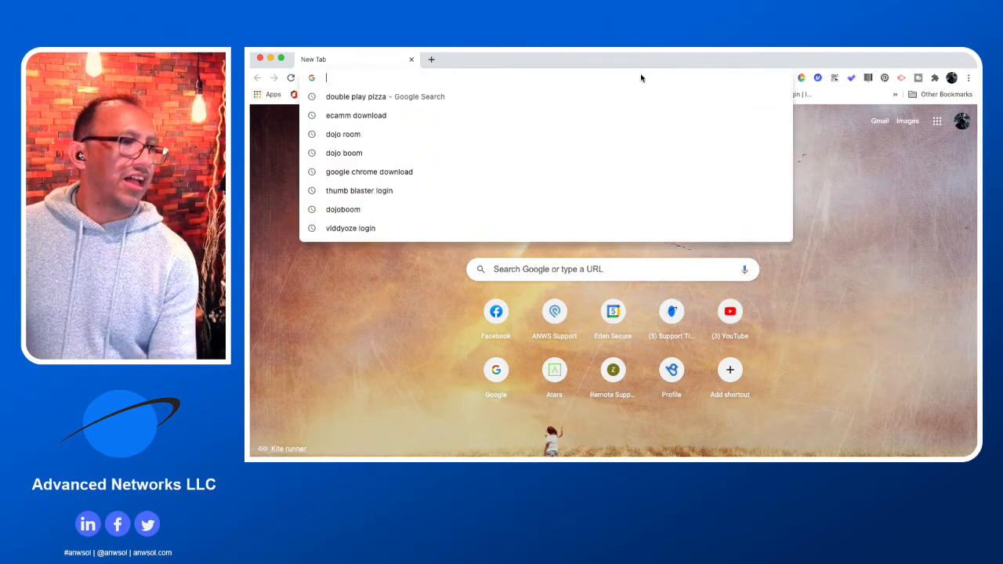
text(Youtube.com)
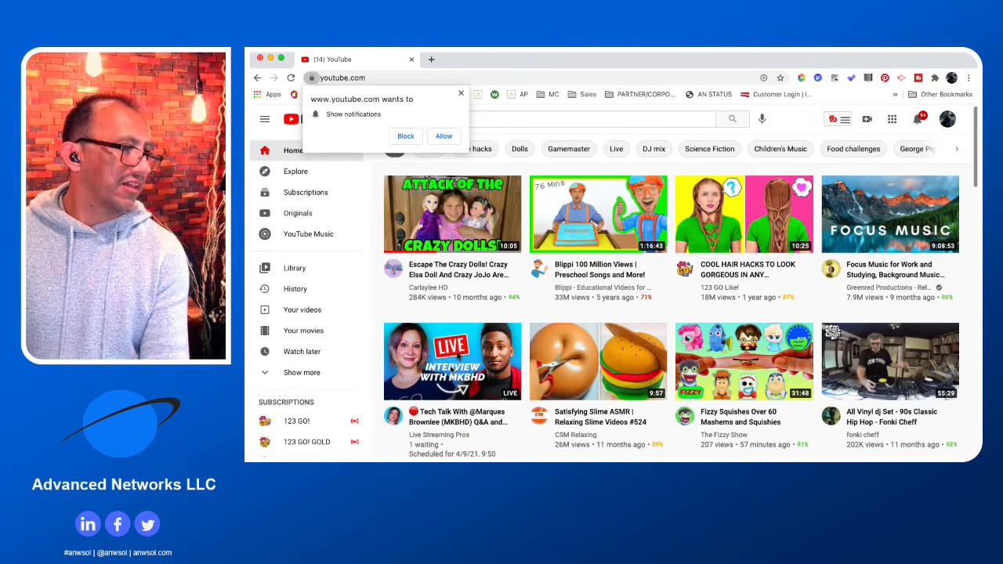
click(452, 360)
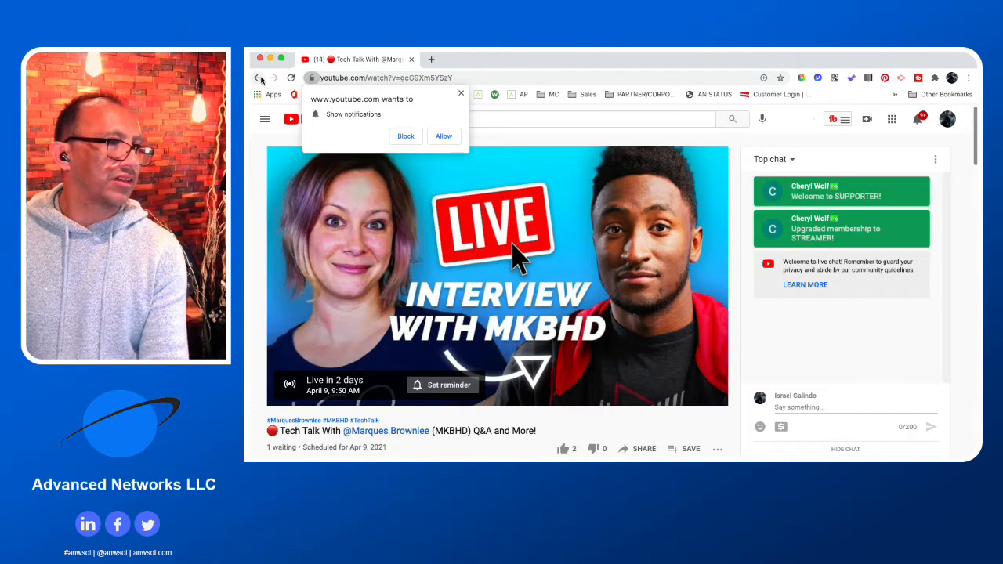
click(257, 78)
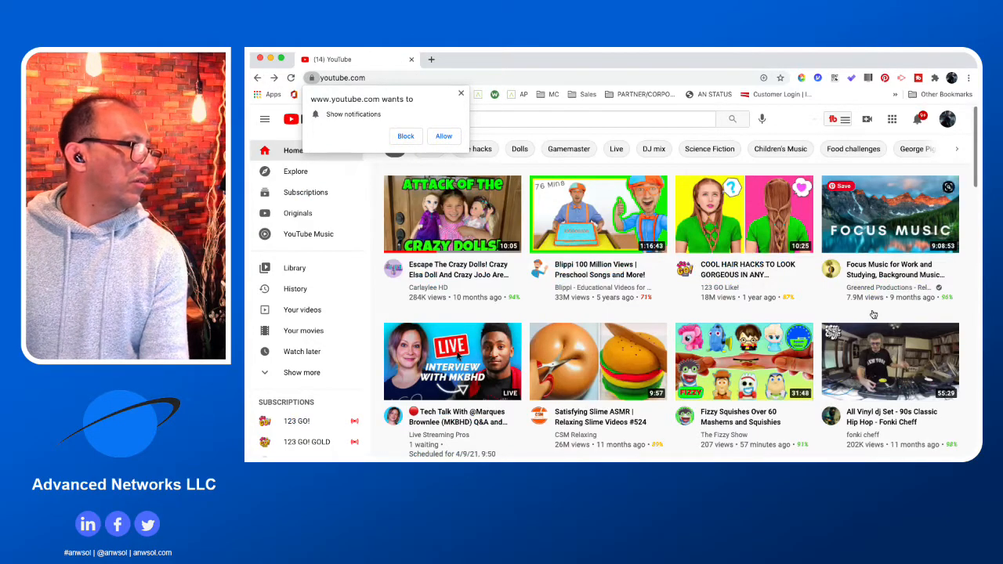
Play the All Vinyl dj Set - 90s Classic Hip Hop - Fonki Cheff video and control its playback.
click(890, 361)
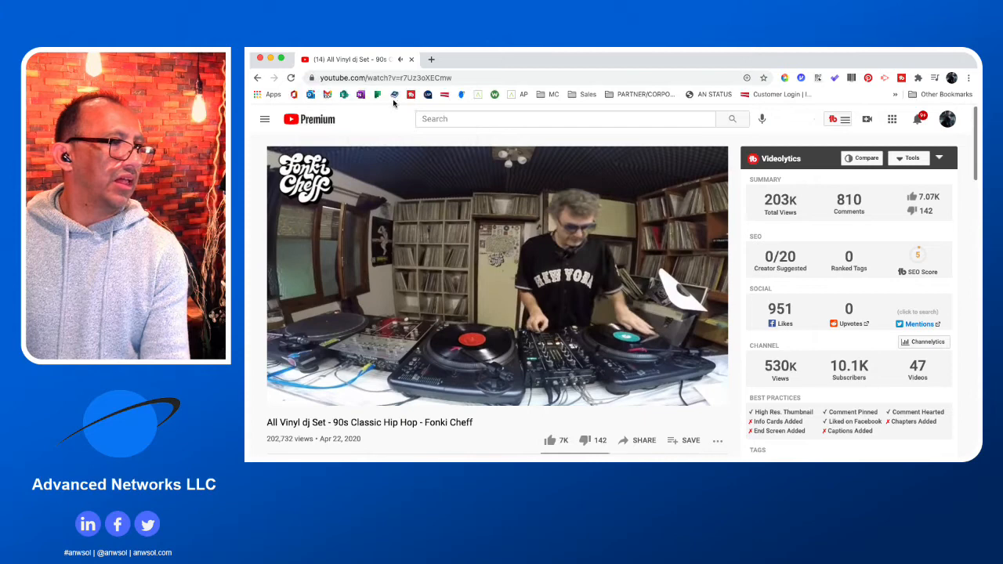
click(495, 275)
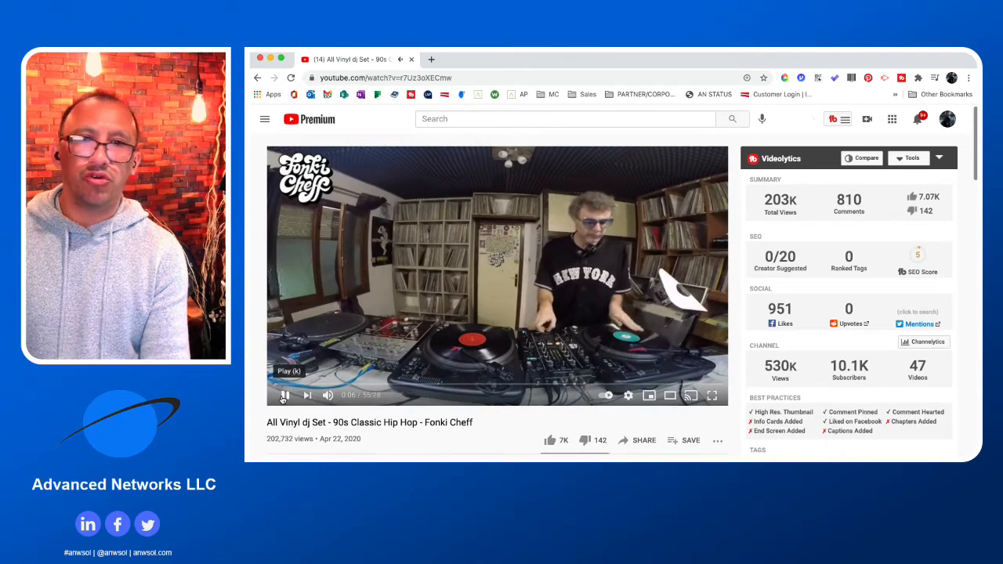
click(285, 395)
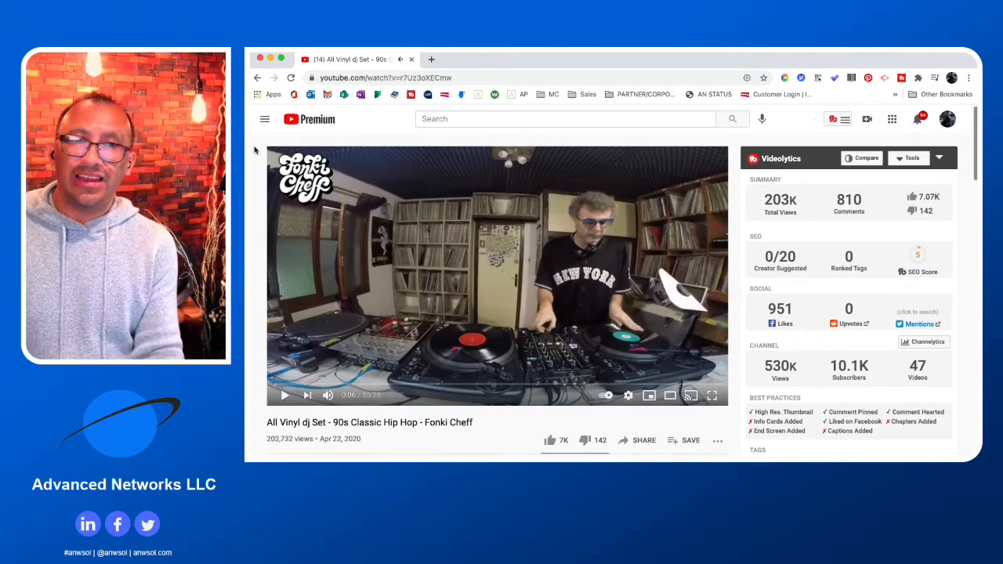